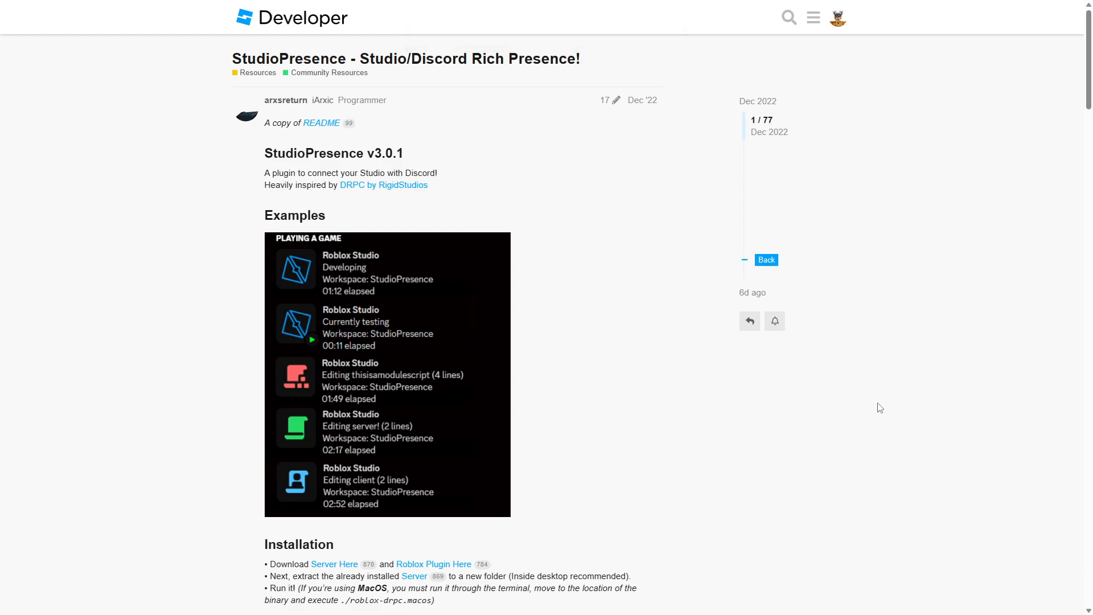
mouse_move(335, 564)
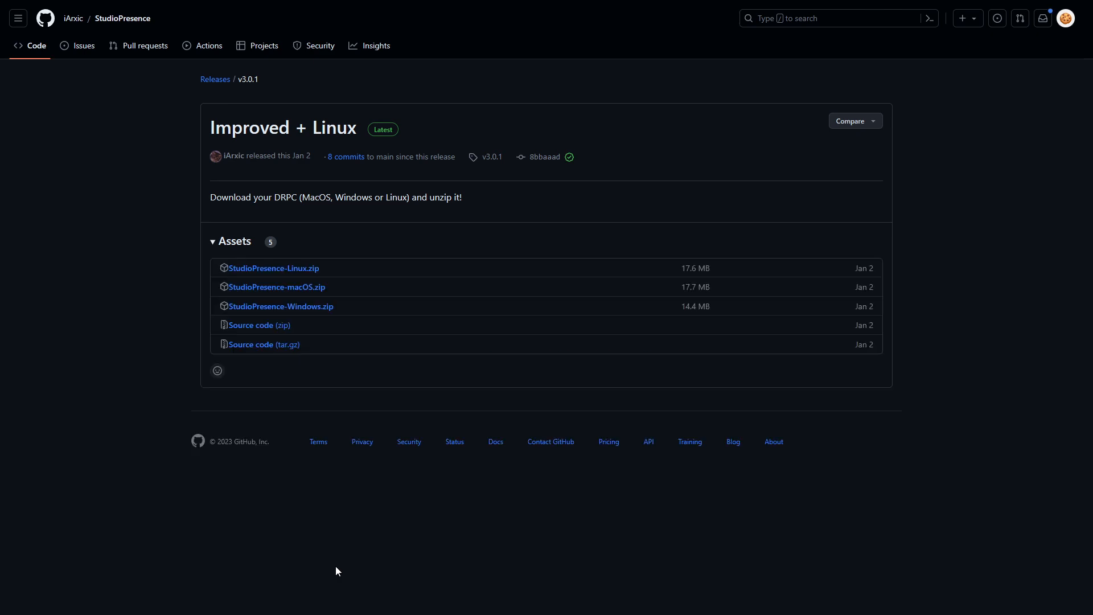
mouse_move(281, 307)
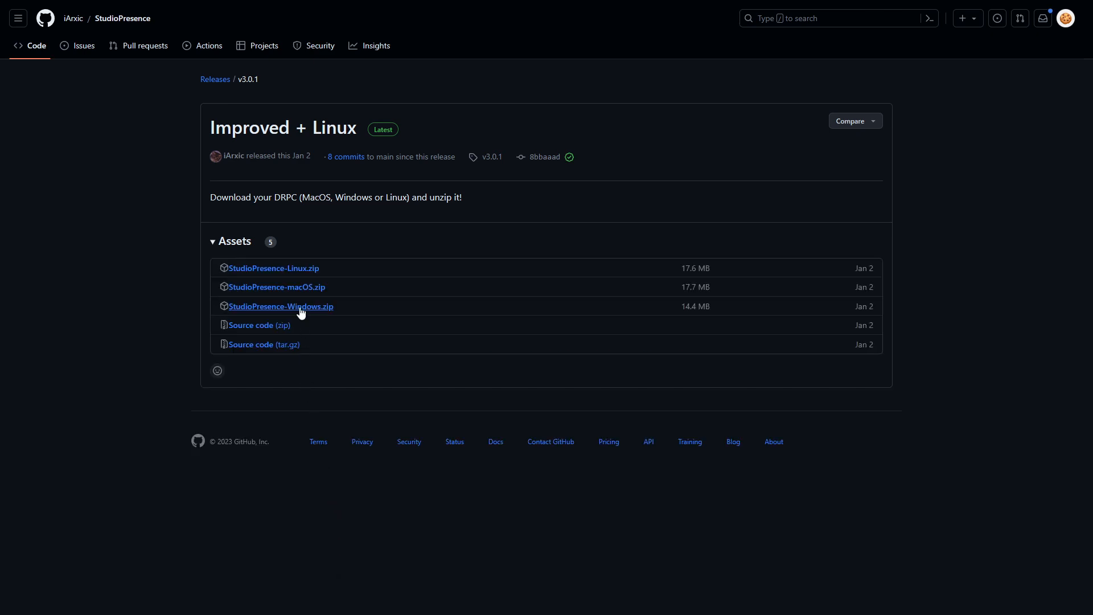
Step: Download StudioPresence-Windows.zip from the v3.0.1 release assets
click(281, 306)
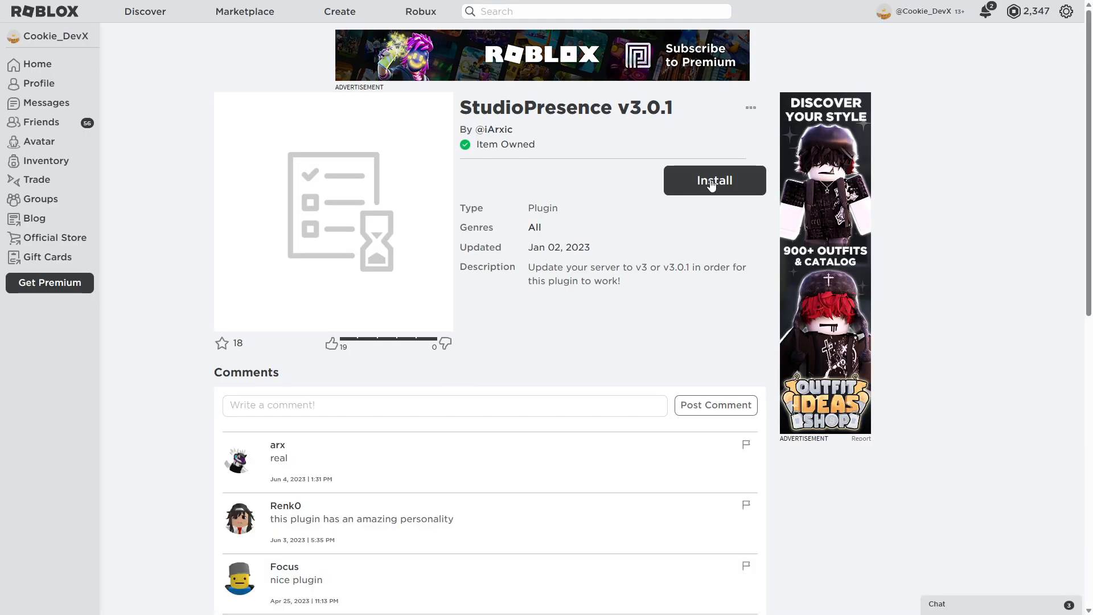
Step: Install the StudioPresence v3.0.1 plugin from its Roblox plugin page
click(714, 180)
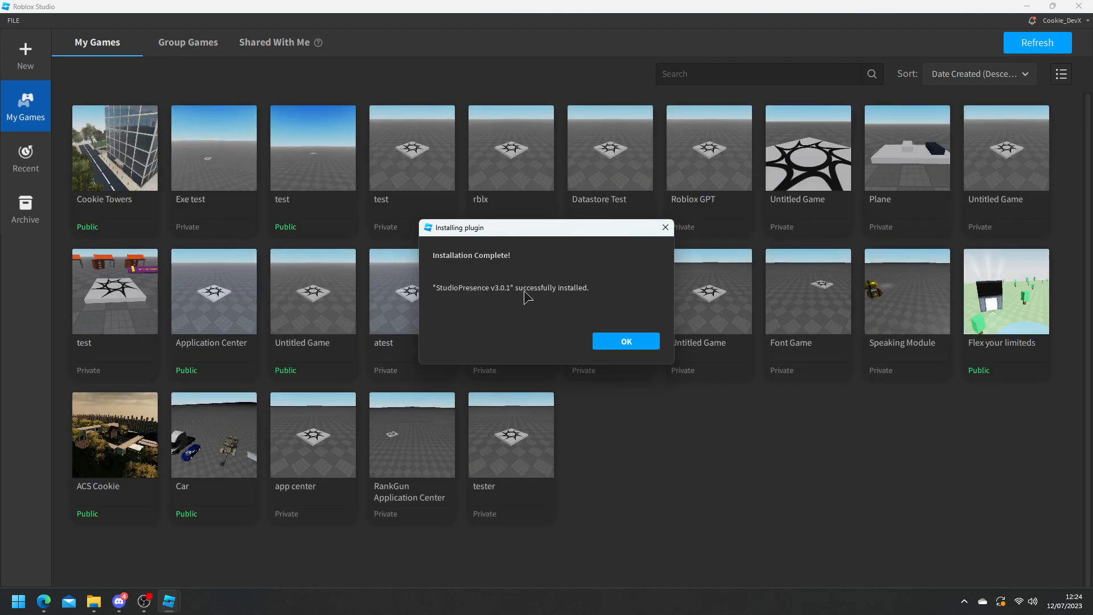
Step: Dismiss the Installation Complete dialog and check the Discord profile card for activity
click(624, 341)
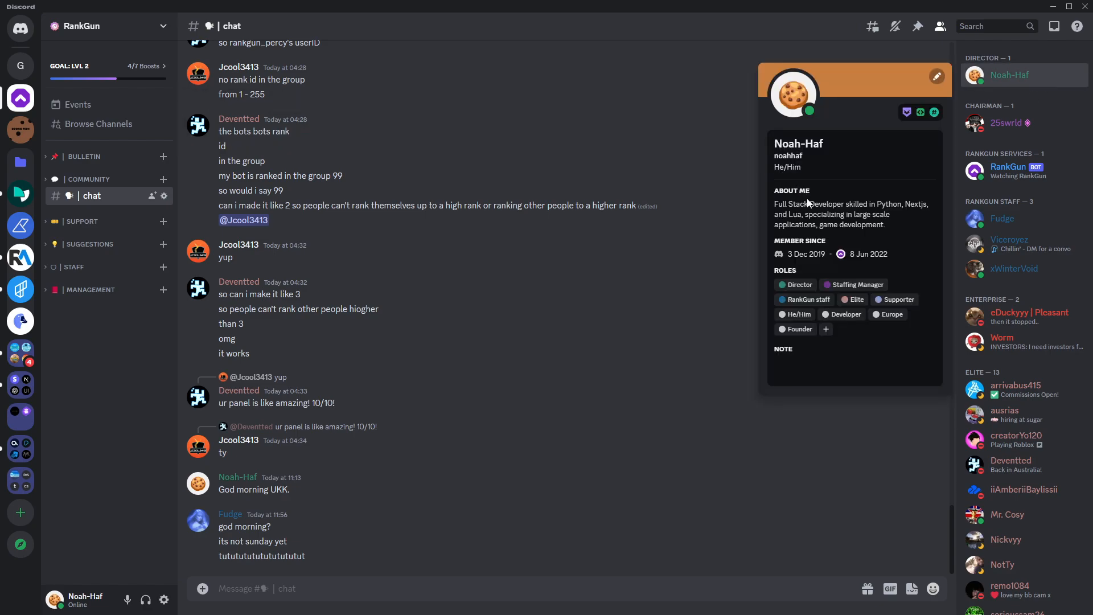
click(604, 283)
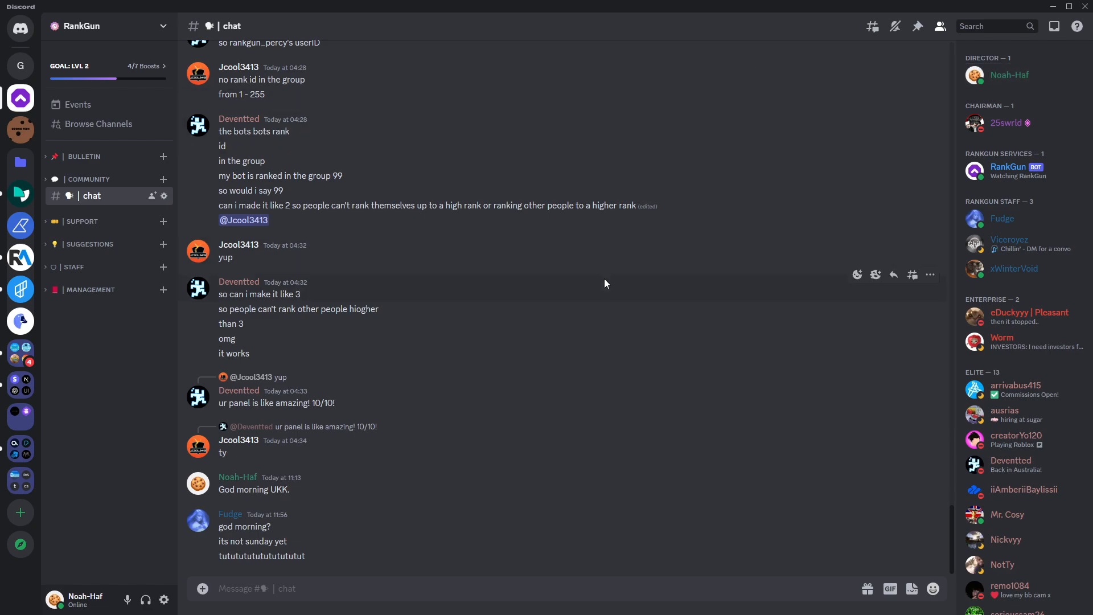
mouse_move(269, 440)
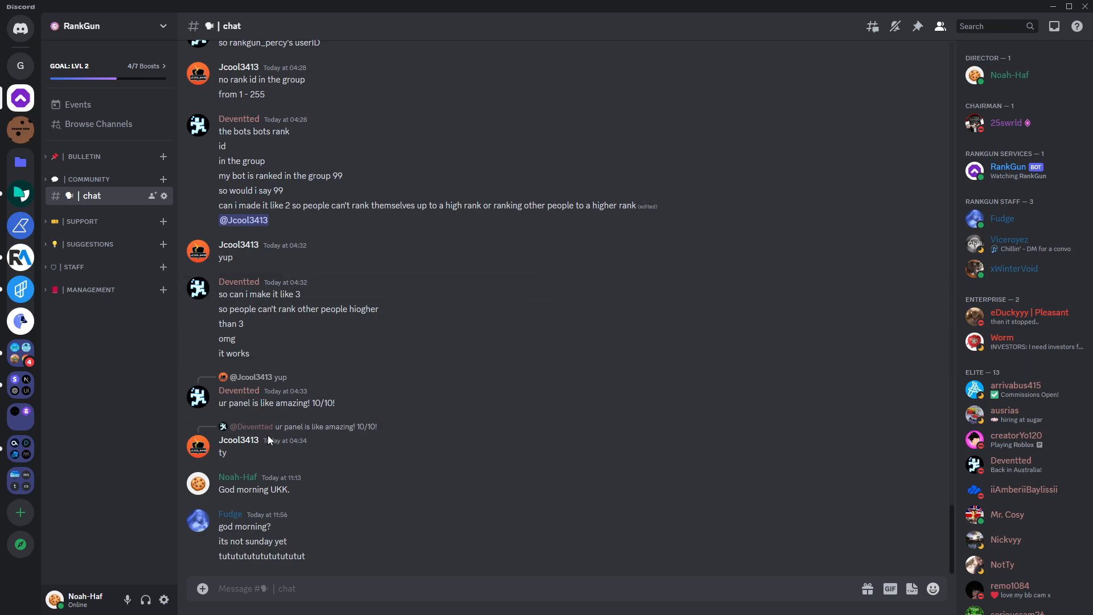
Step: Extract the StudioPresence-Windows archive in Downloads and open the extracted folder
click(94, 601)
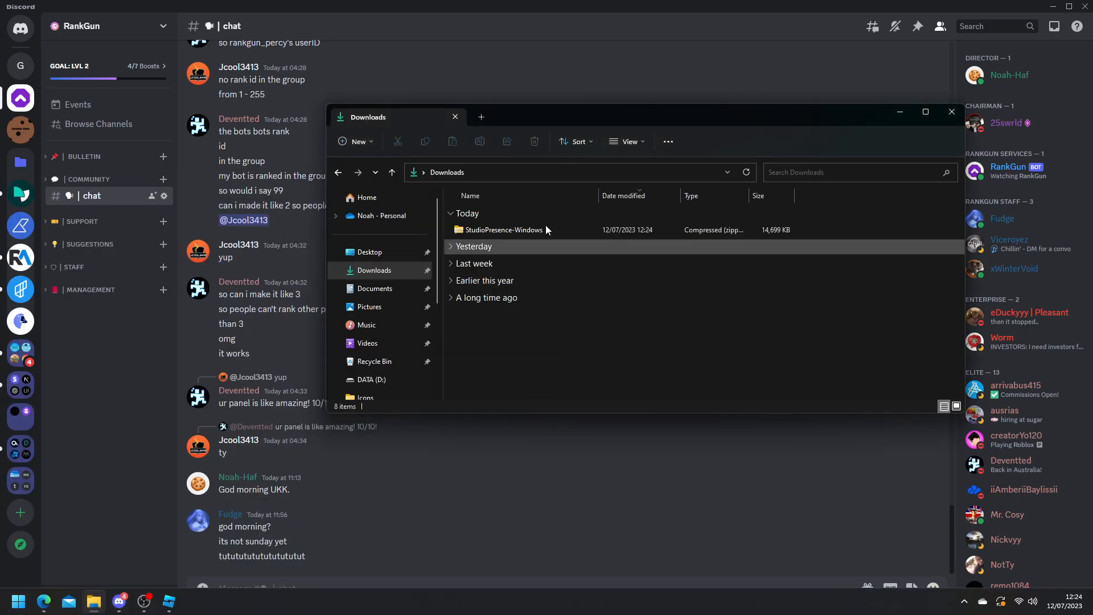
click(504, 229)
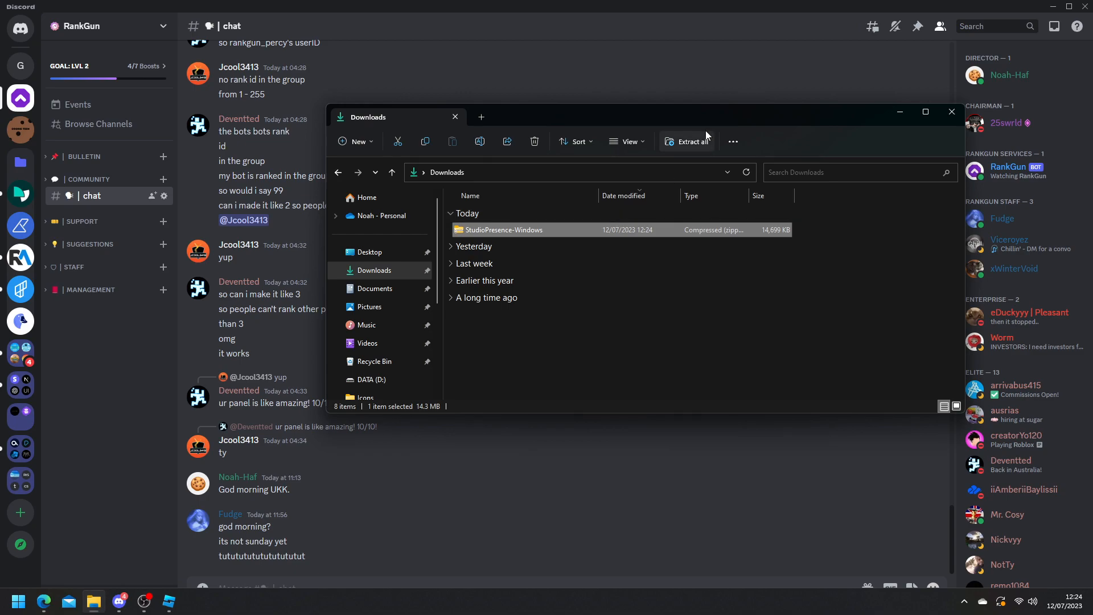
click(686, 142)
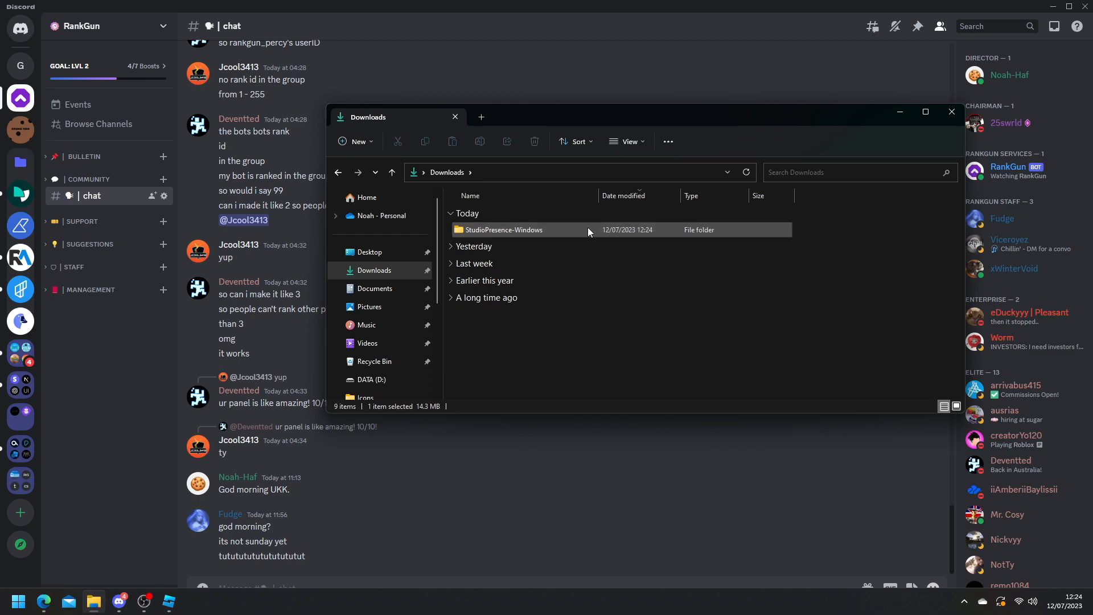
double_click(506, 229)
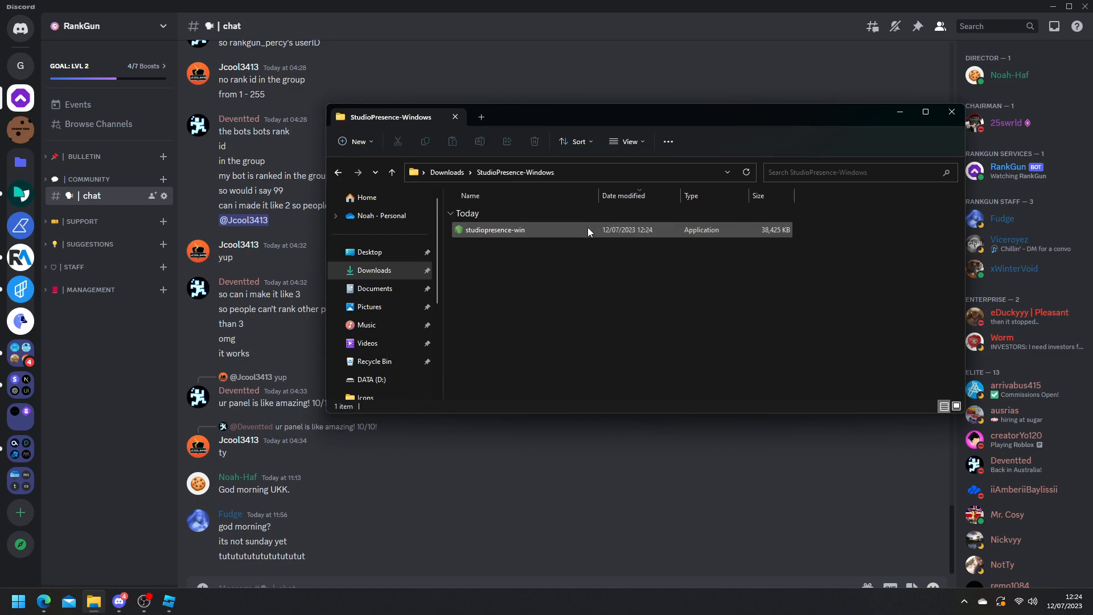
Step: Launch studiopresence-win, running it anyway past the security warning
double_click(495, 230)
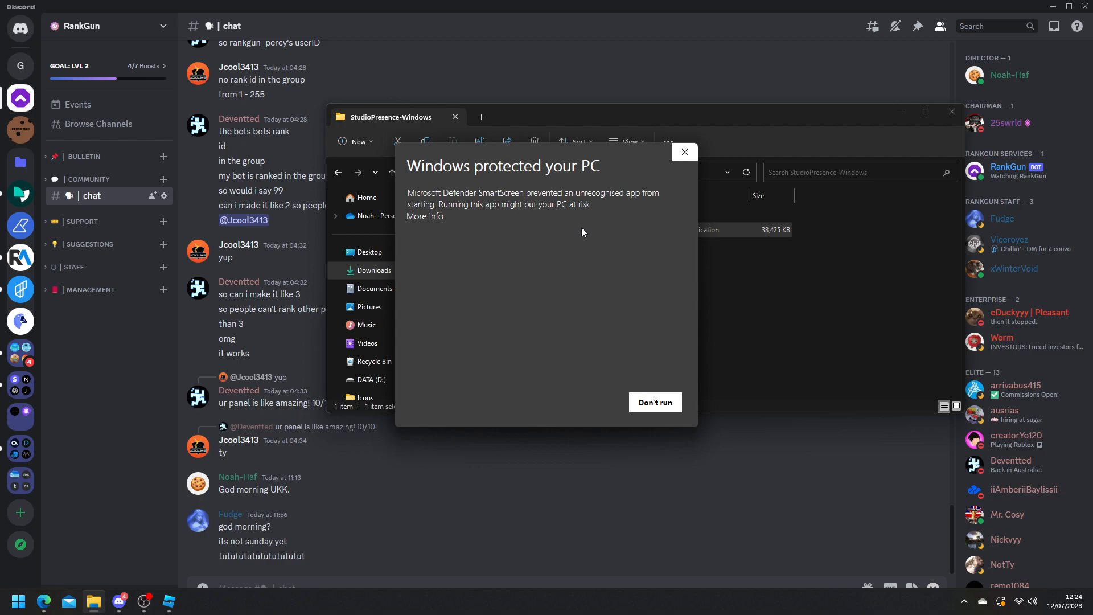
mouse_move(436, 225)
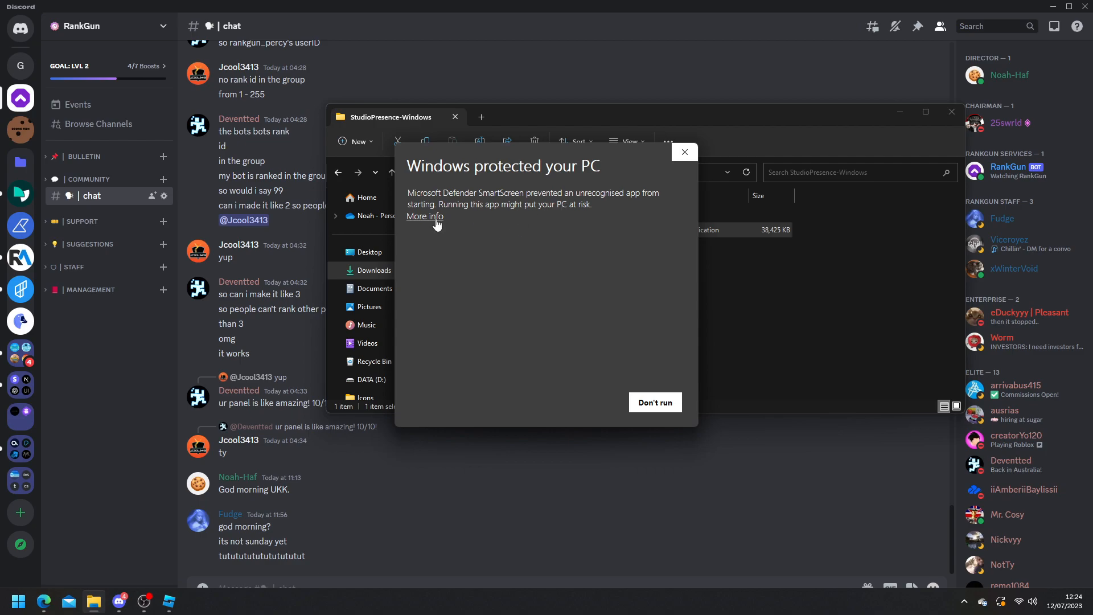
click(424, 216)
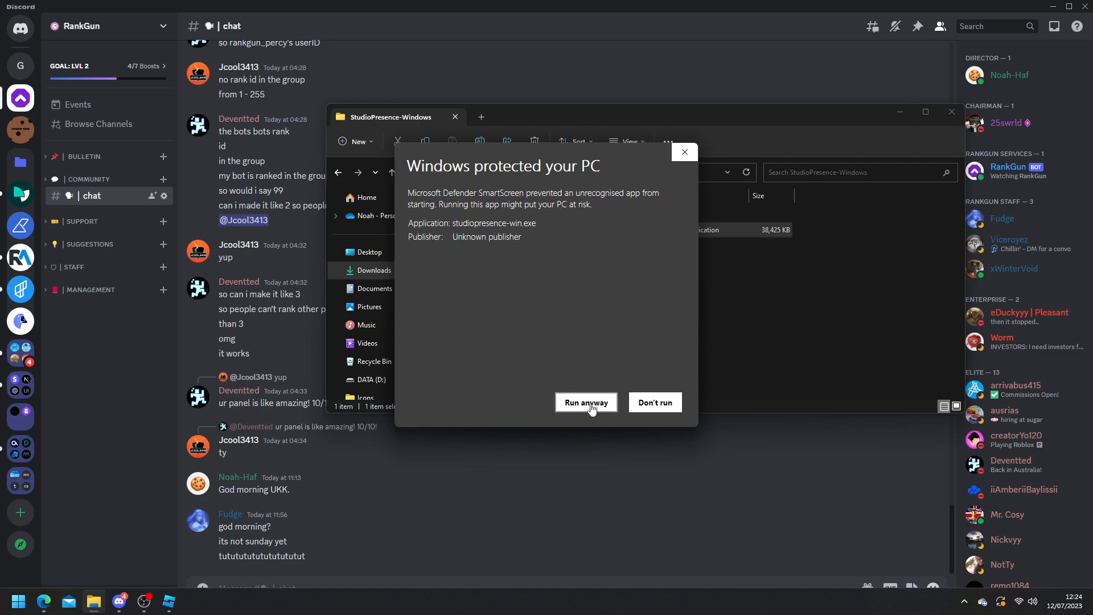
click(585, 403)
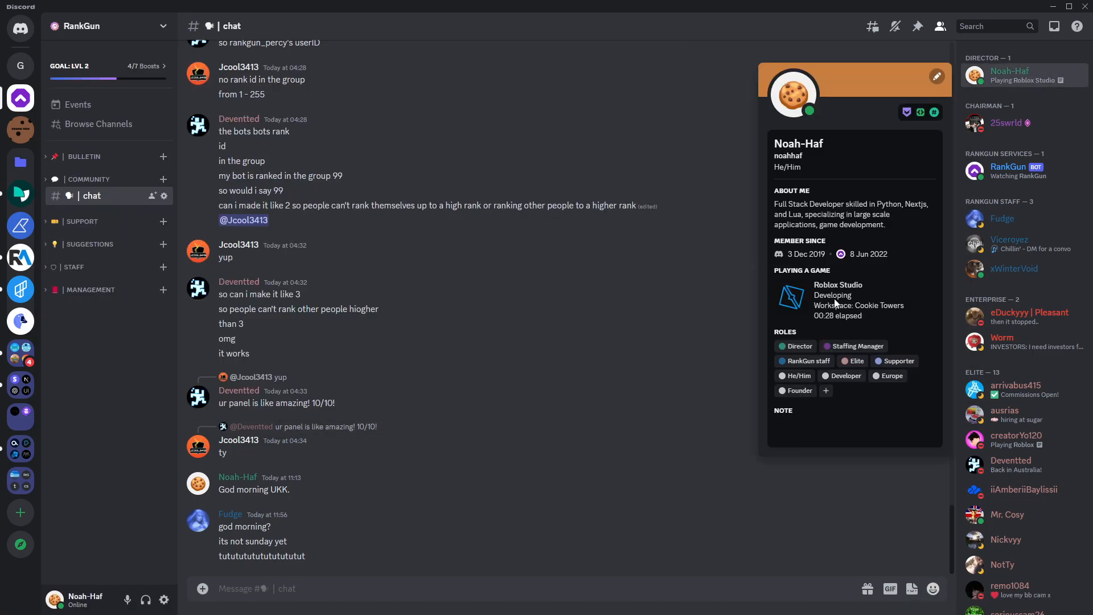
mouse_move(282, 451)
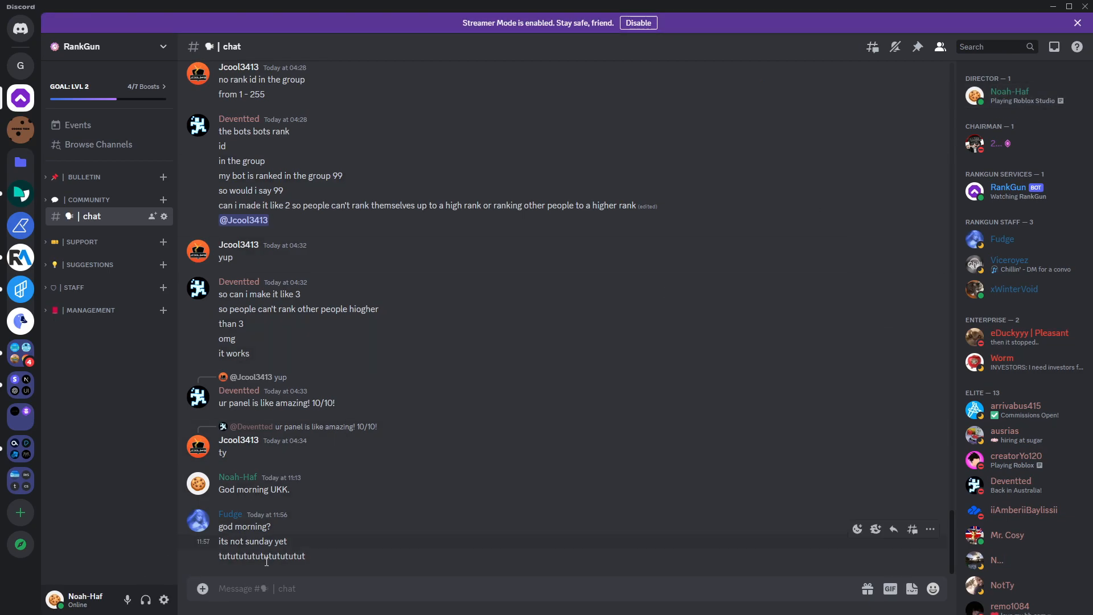
Step: Open Discord's User Settings after seeing the Roblox Studio playing status
click(164, 600)
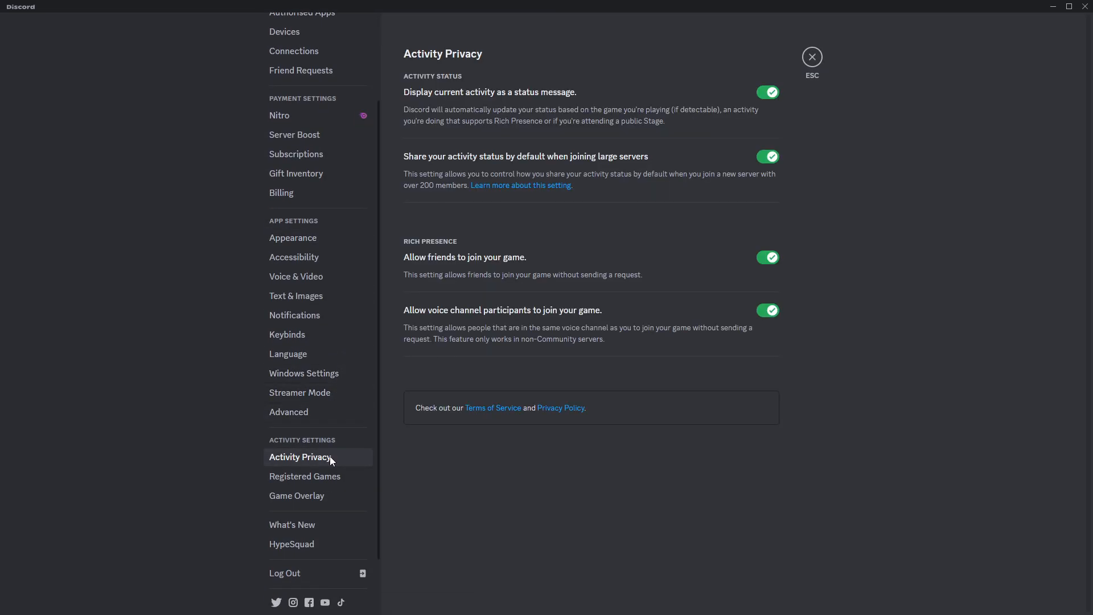
mouse_move(579, 106)
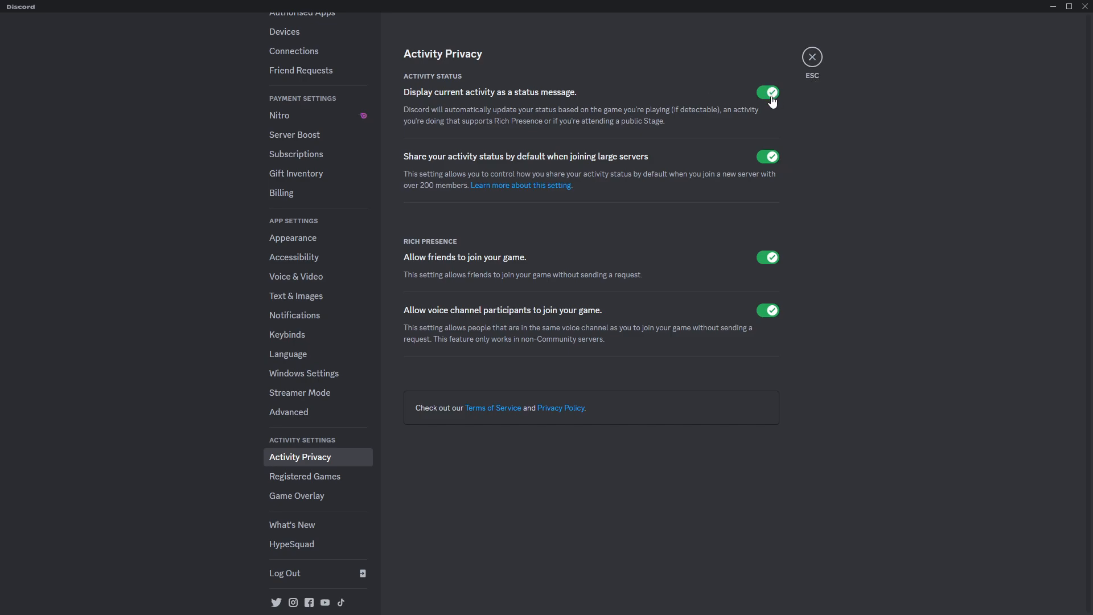
Step: Review Activity Privacy, with current activity displayed as a status message
click(810, 57)
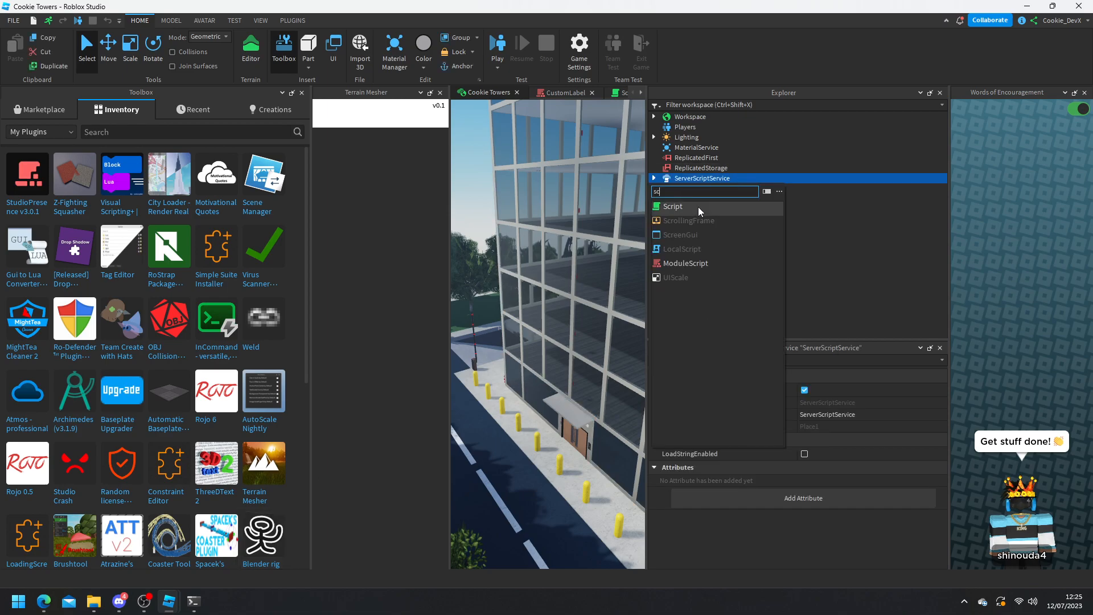
Step: Insert a Script into ServerScriptService and type print("Hi") lines into it
click(671, 206)
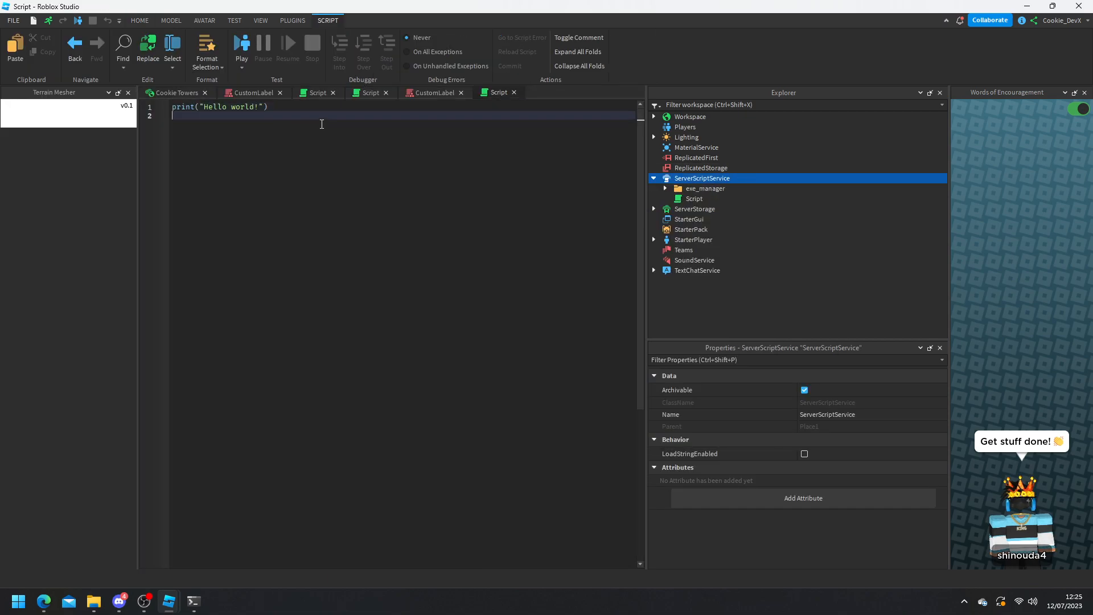
text(Hi"))
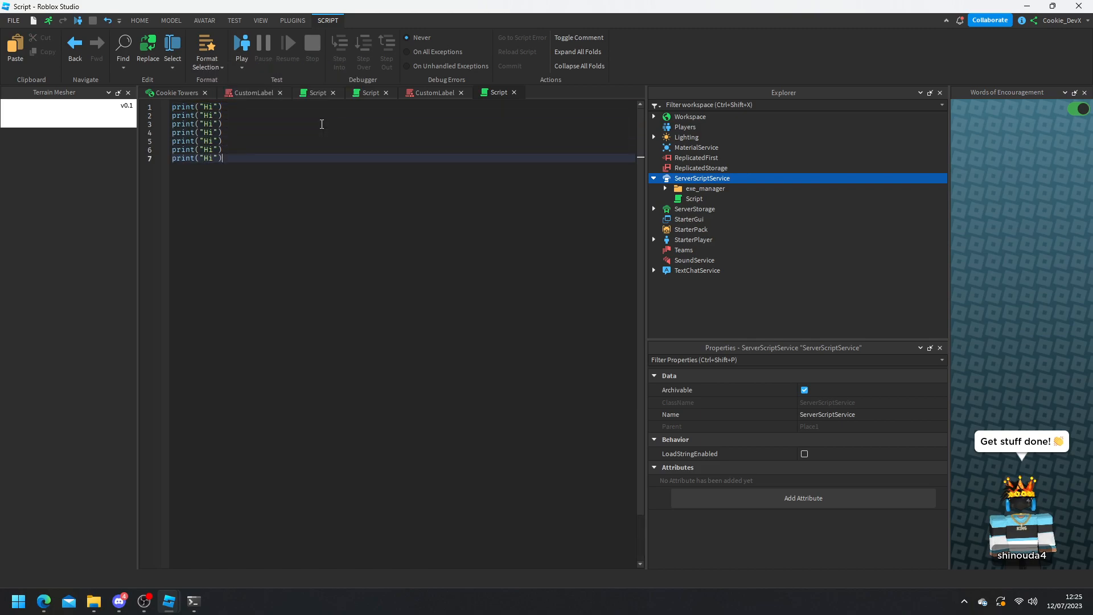
text(print("Hi"))
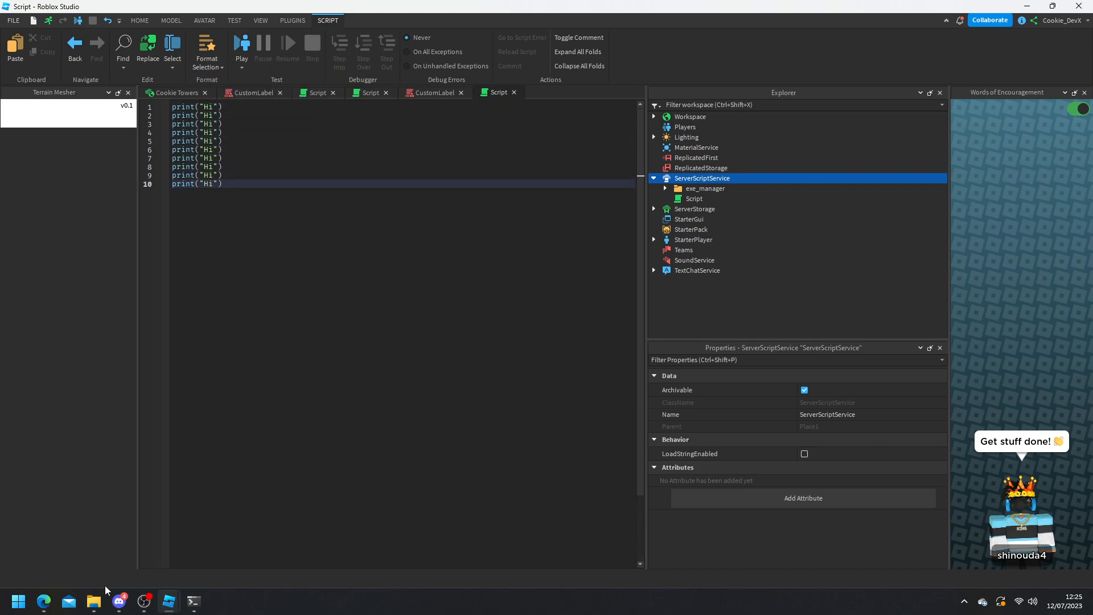
click(44, 602)
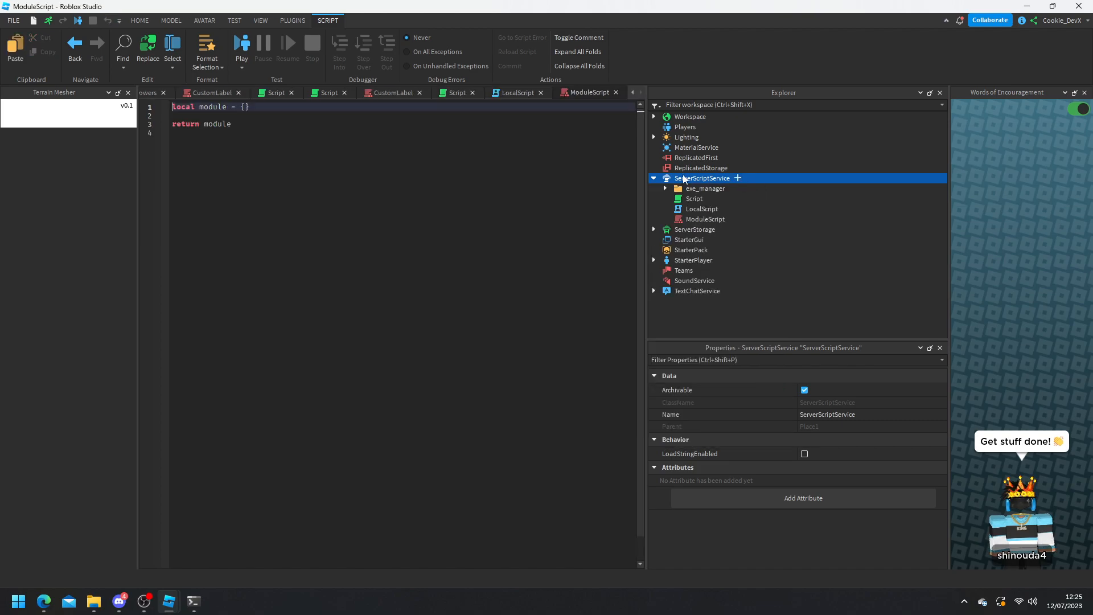
Step: Add a LocalScript and ModuleScript, then return to the Cookie Towers place
click(518, 92)
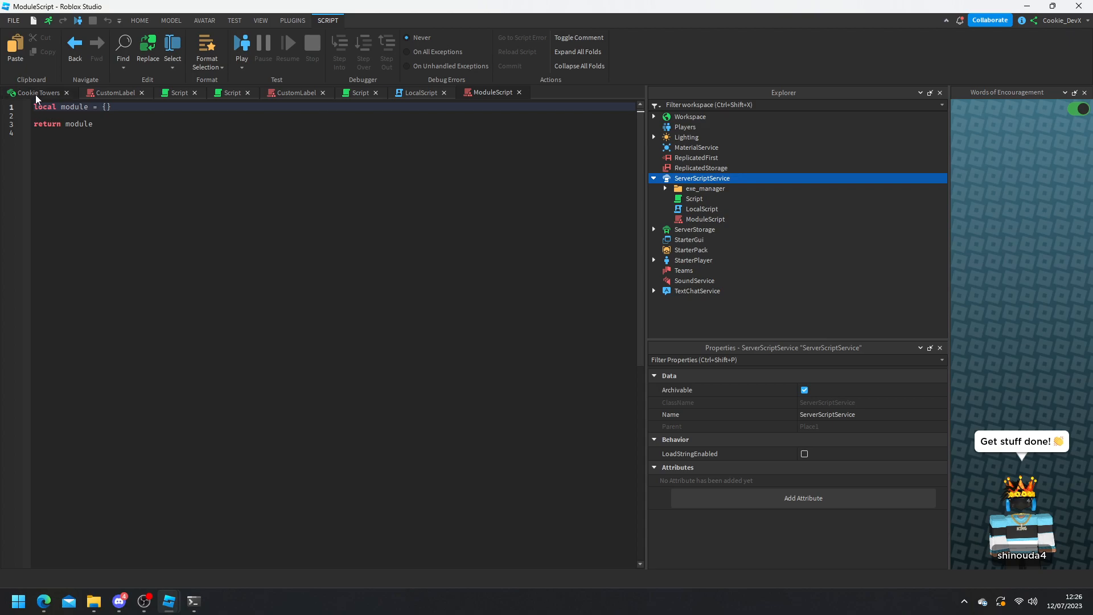
click(292, 21)
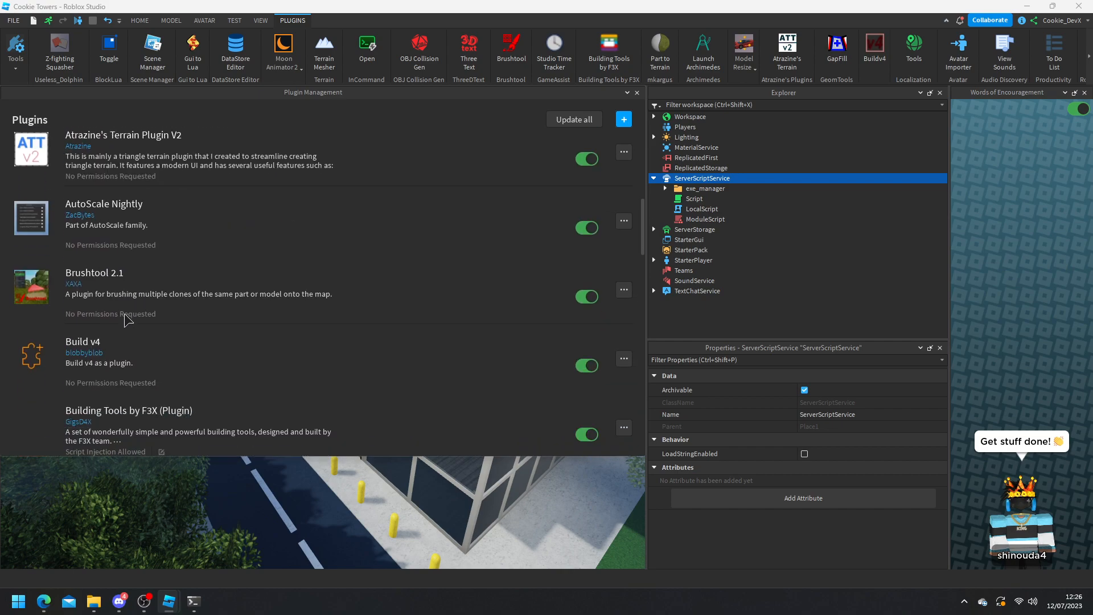
Step: Scroll the Manage Plugins list to StudioPresence to uninstall it
scroll(down, 3)
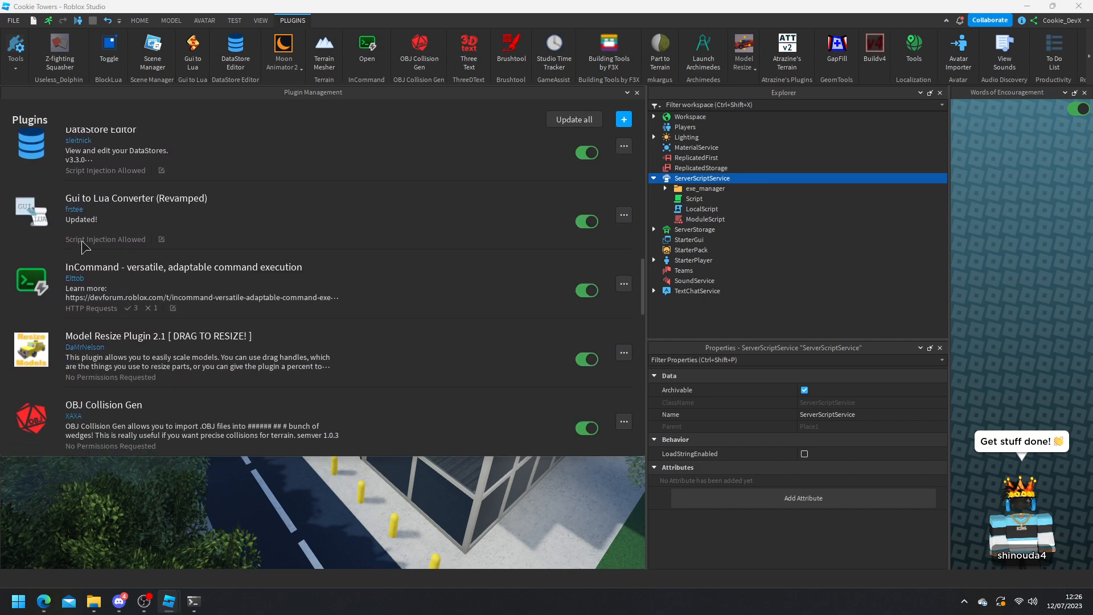
scroll(down, 3)
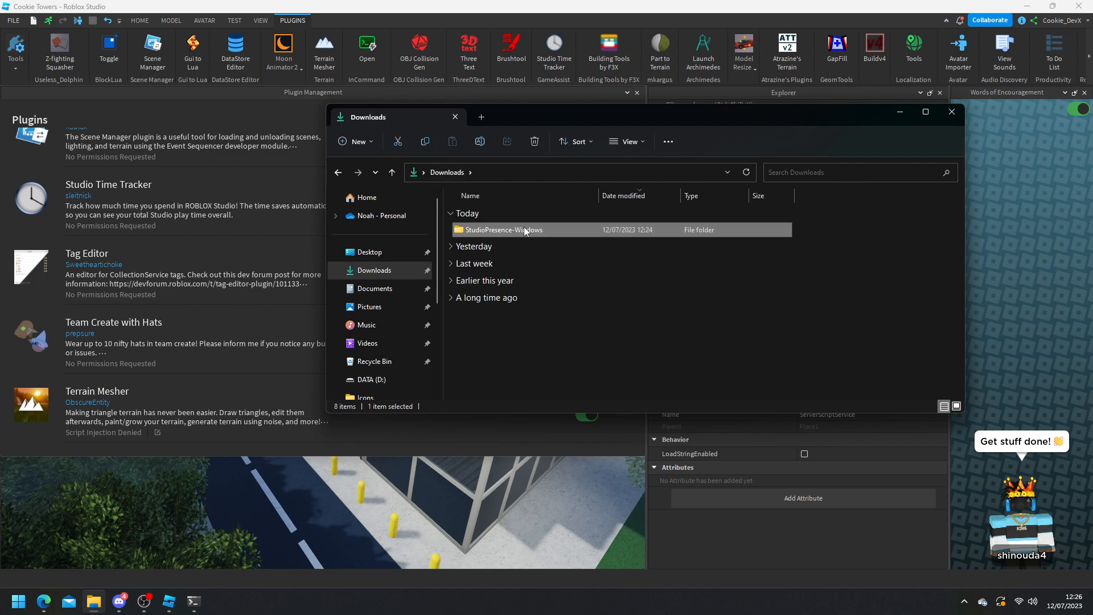
Step: Delete the StudioPresence-Windows folder from Downloads
double_click(502, 230)
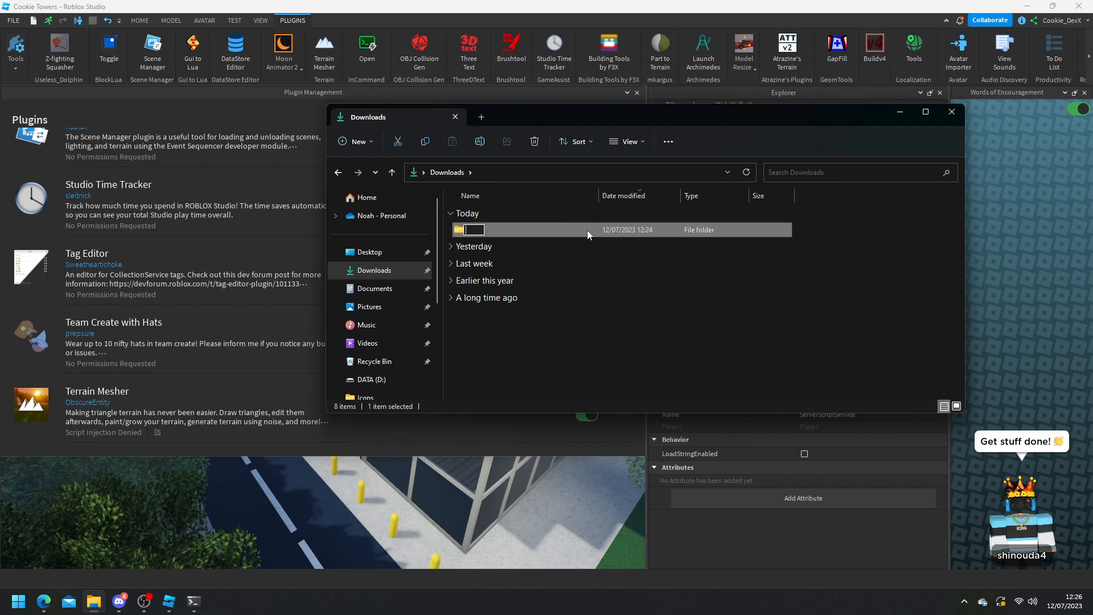
click(534, 141)
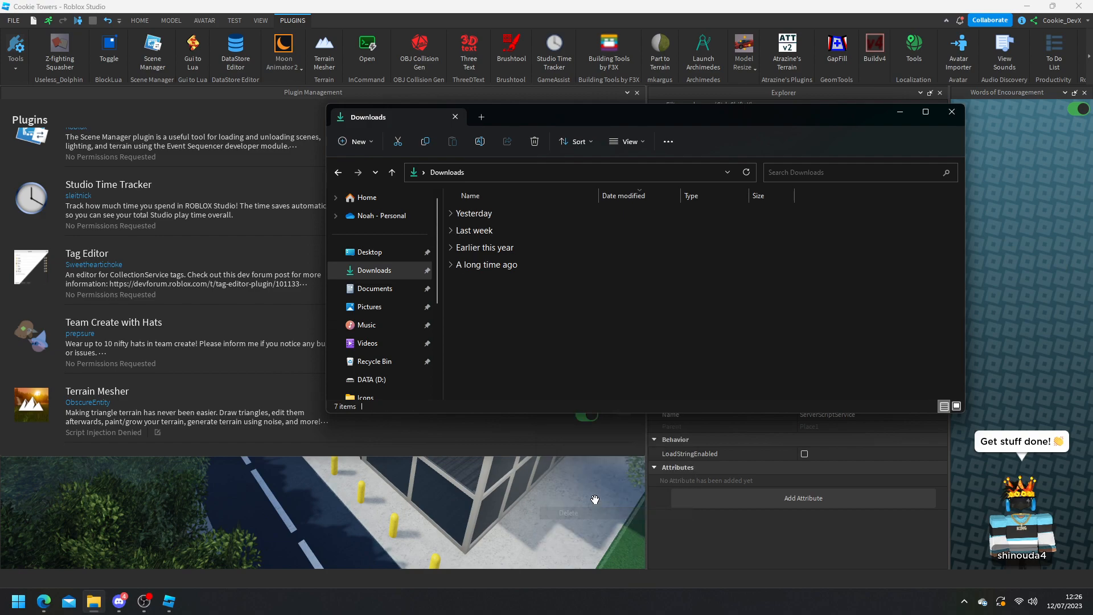
click(475, 213)
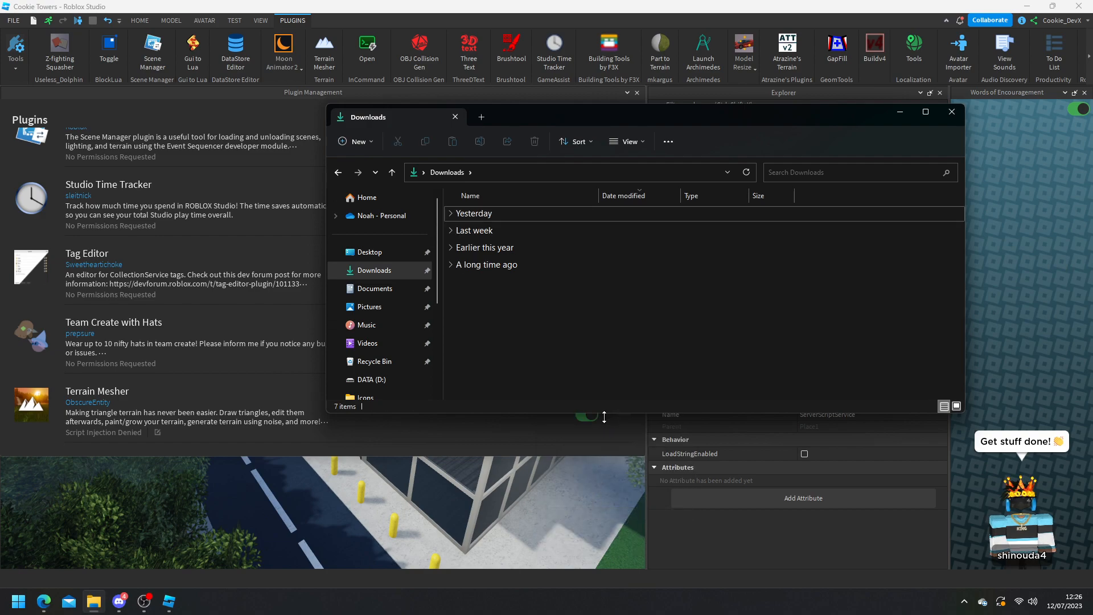